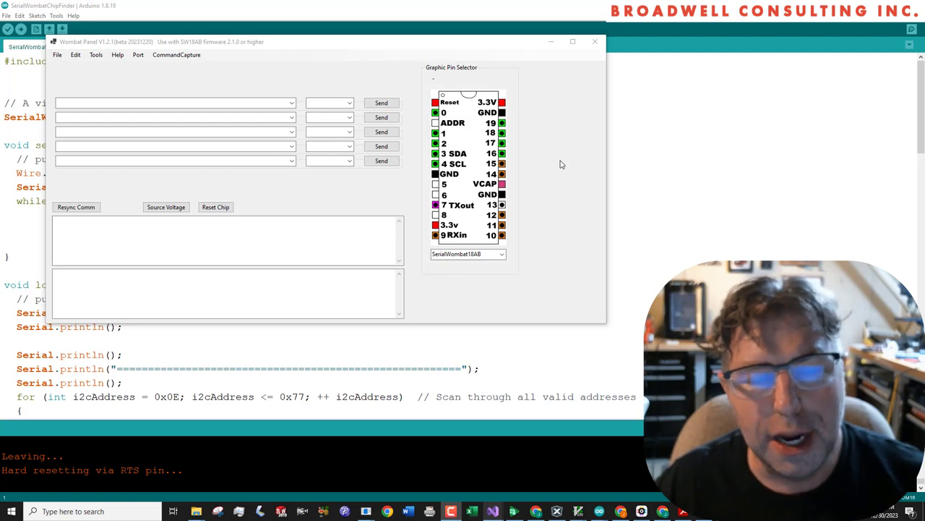
pyautogui.moveTo(558, 190)
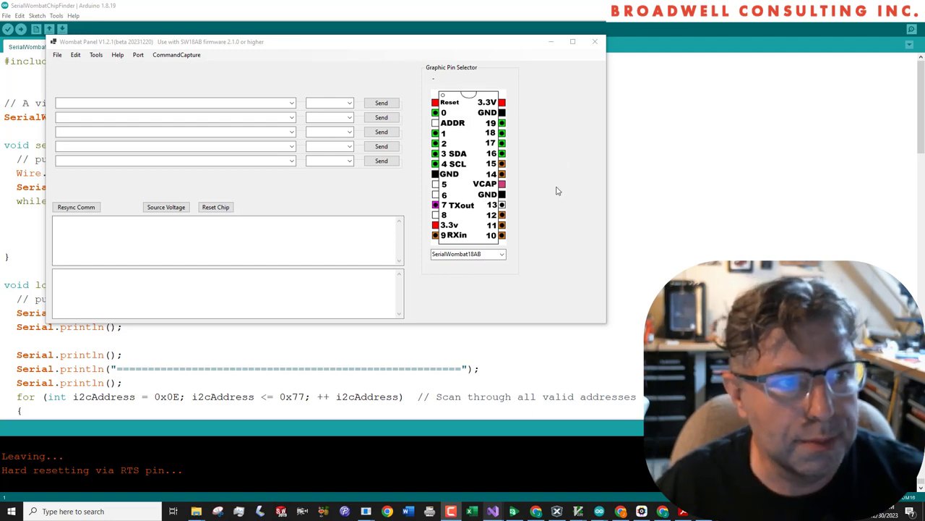
pyautogui.moveTo(552, 200)
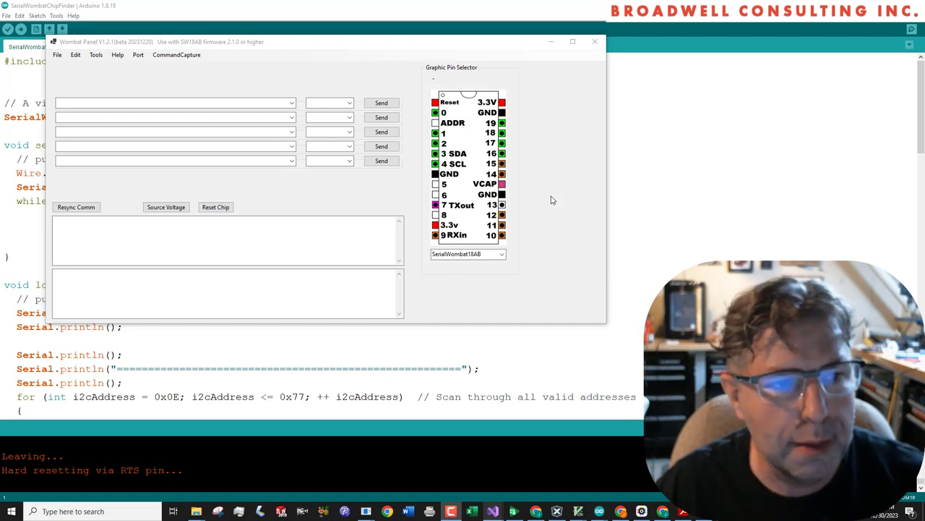
pyautogui.moveTo(548, 202)
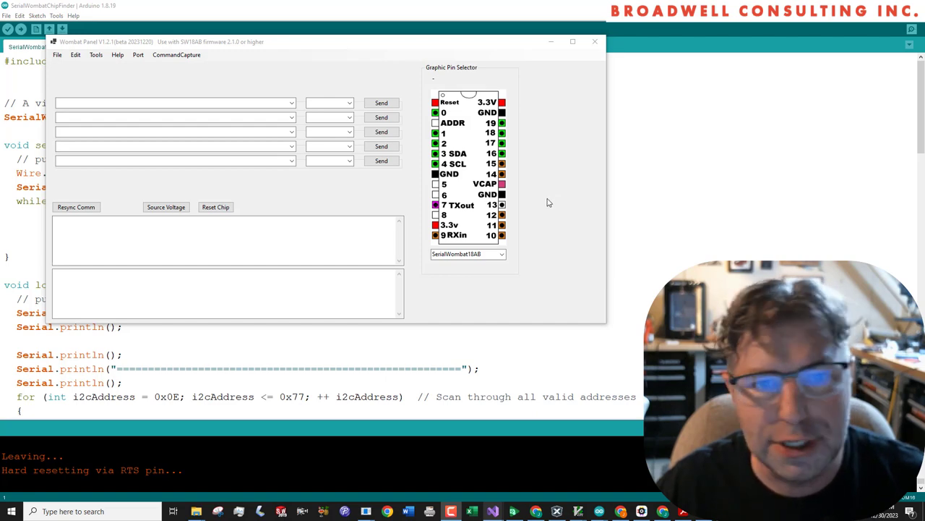
pyautogui.moveTo(566, 185)
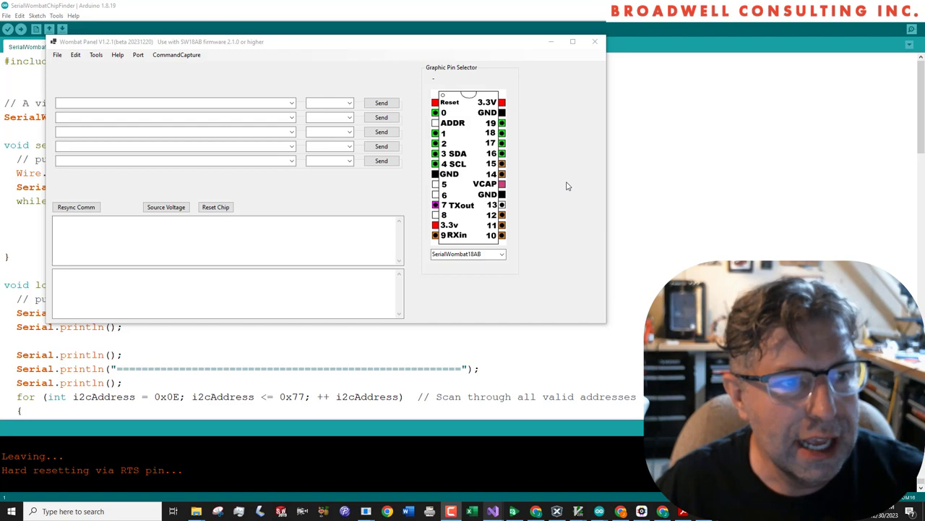
pyautogui.moveTo(590, 170)
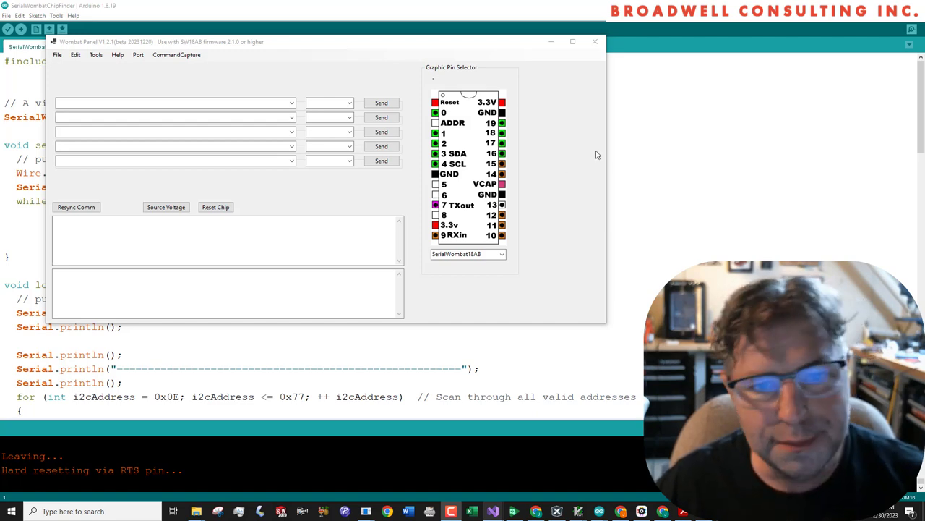
pyautogui.moveTo(572, 135)
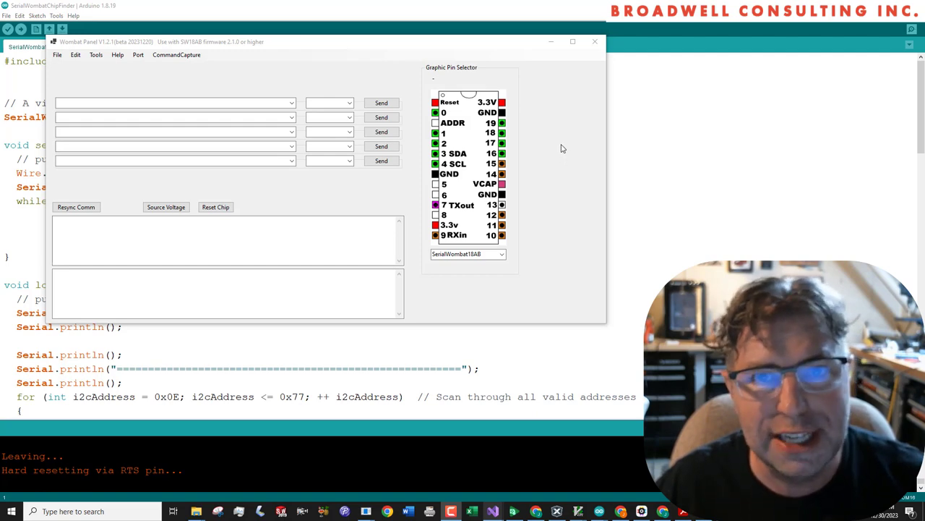
pyautogui.moveTo(426, 149)
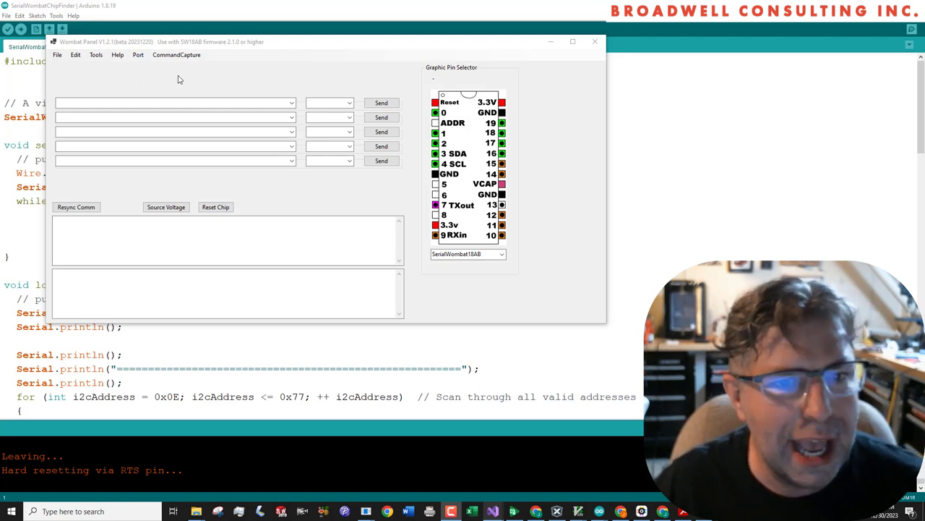
pyautogui.moveTo(144, 77)
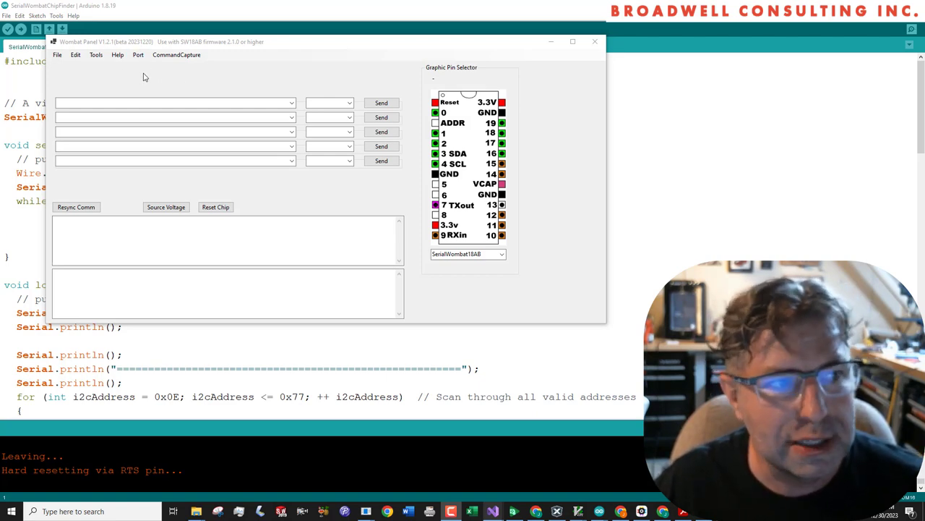
pyautogui.moveTo(159, 76)
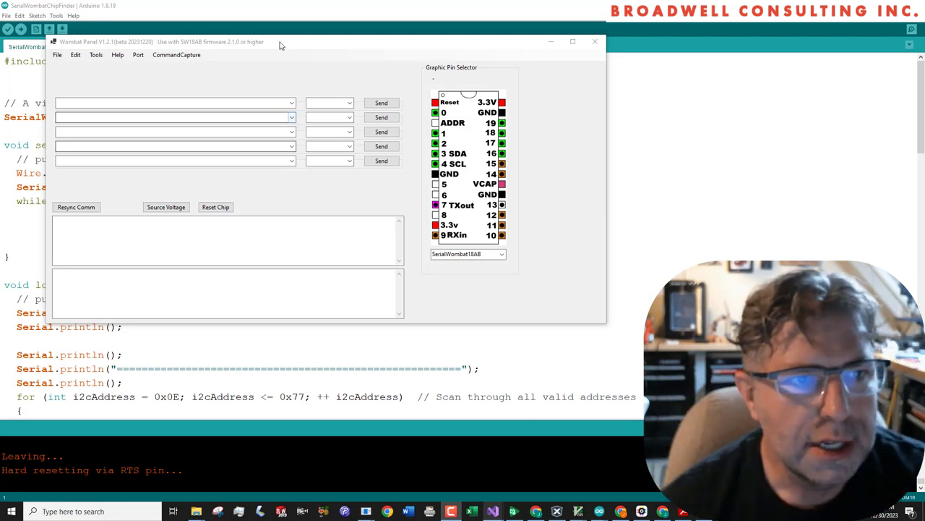
# - Start a new blank sketch in Arduino IDE and maximize its window
pyautogui.click(594, 41)
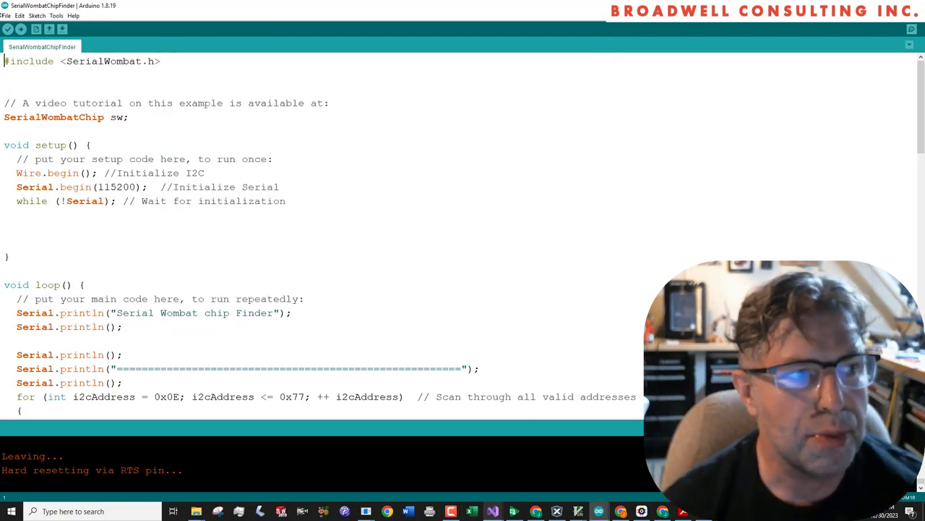
pyautogui.click(6, 14)
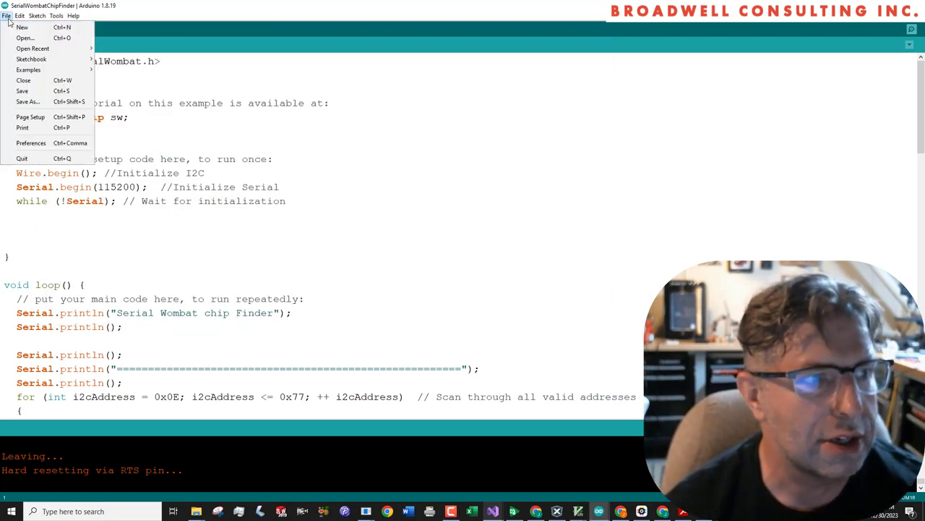
pyautogui.click(22, 26)
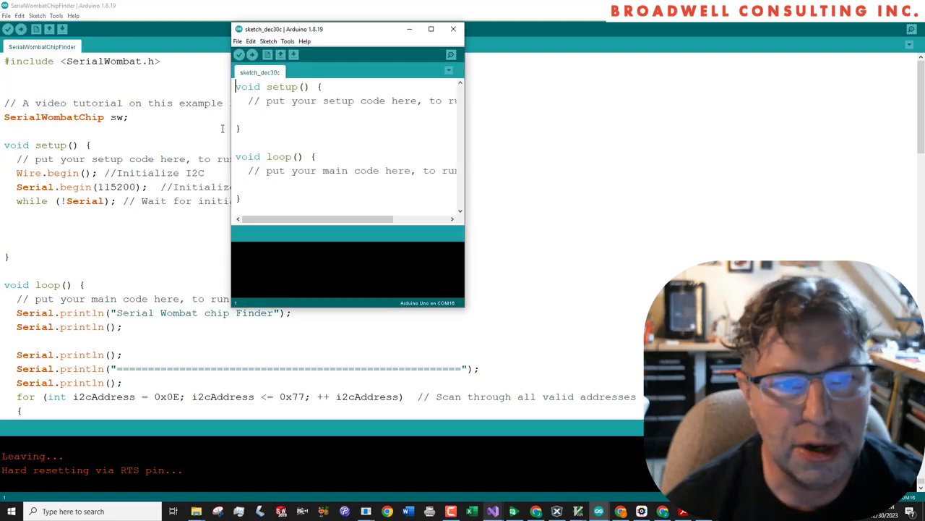
pyautogui.click(431, 29)
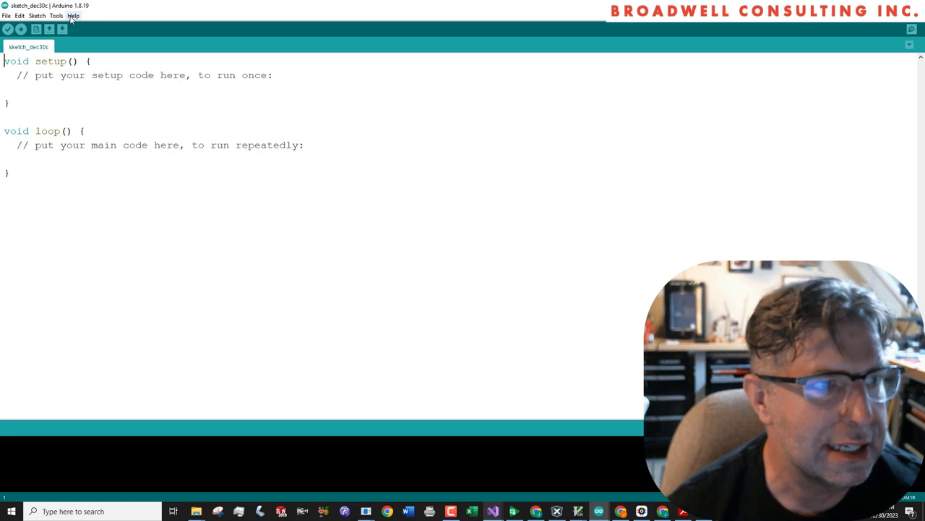
# - Check the Tools menu targets the Arduino Uno on COM16, then reach the Sketch commands
pyautogui.click(56, 14)
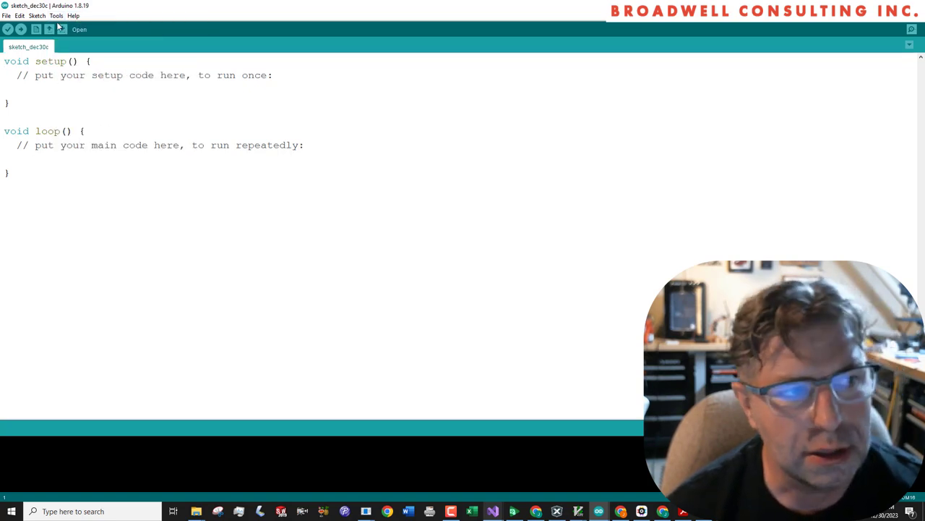
pyautogui.click(54, 15)
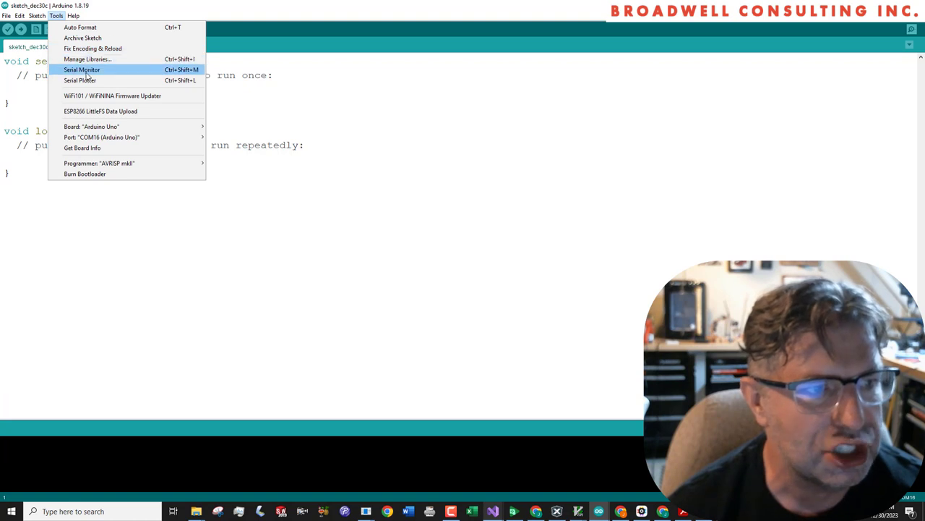
pyautogui.moveTo(101, 137)
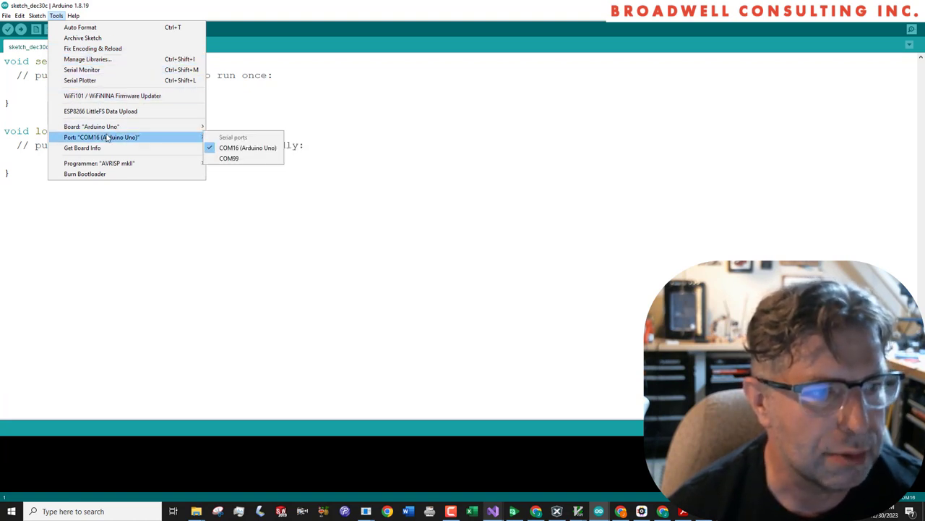
pyautogui.moveTo(247, 147)
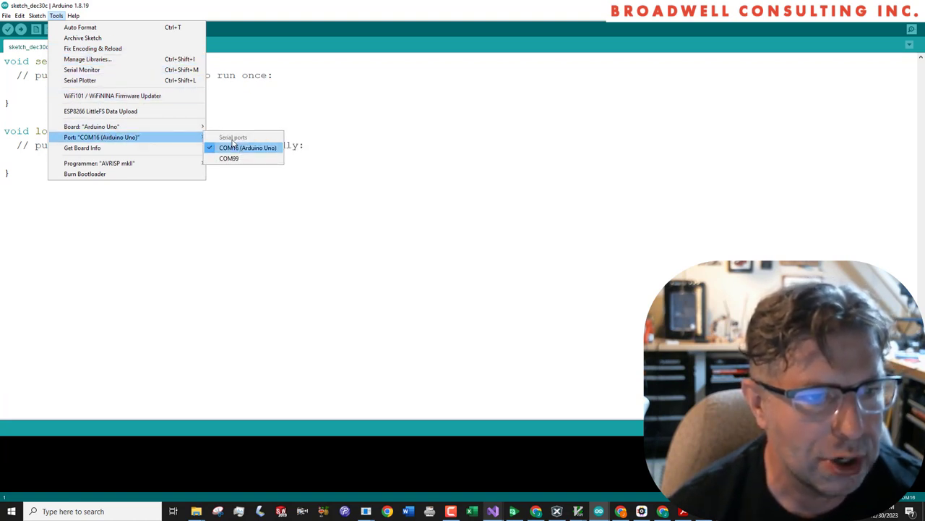
pyautogui.click(38, 14)
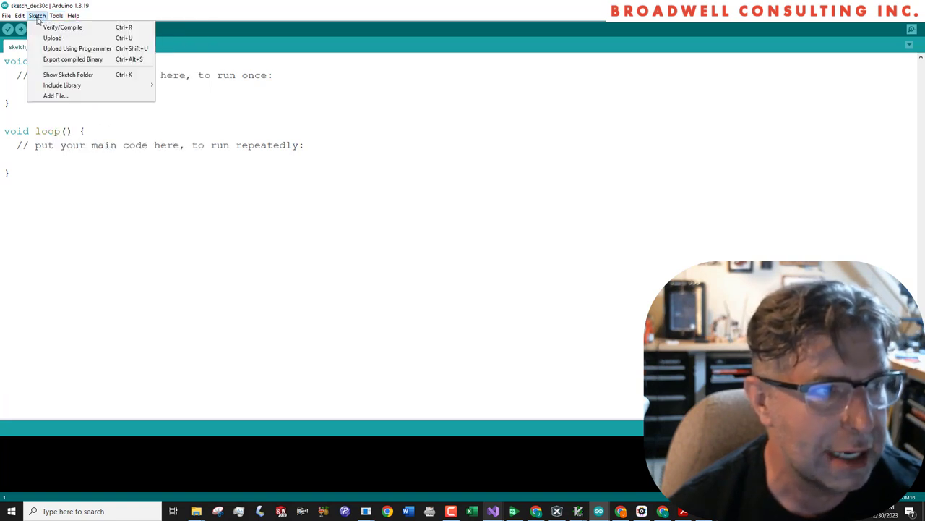
pyautogui.moveTo(52, 38)
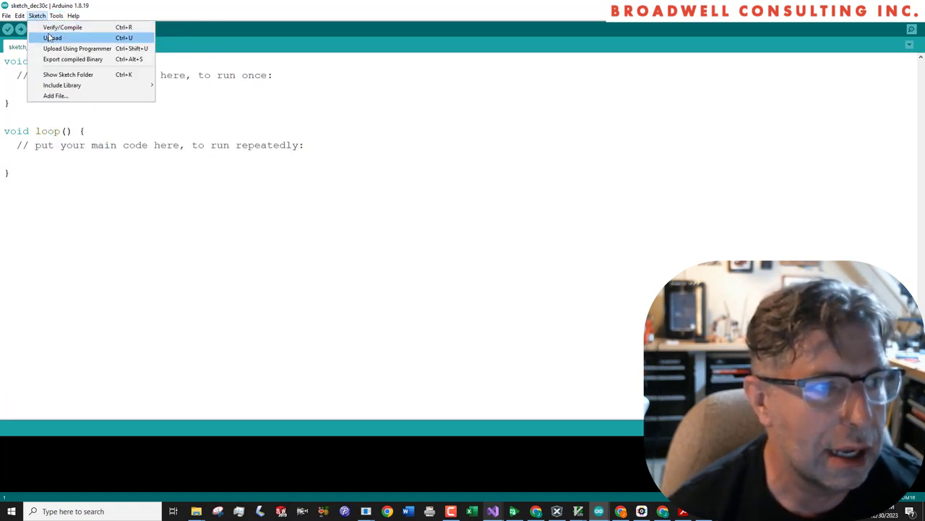
pyautogui.click(62, 26)
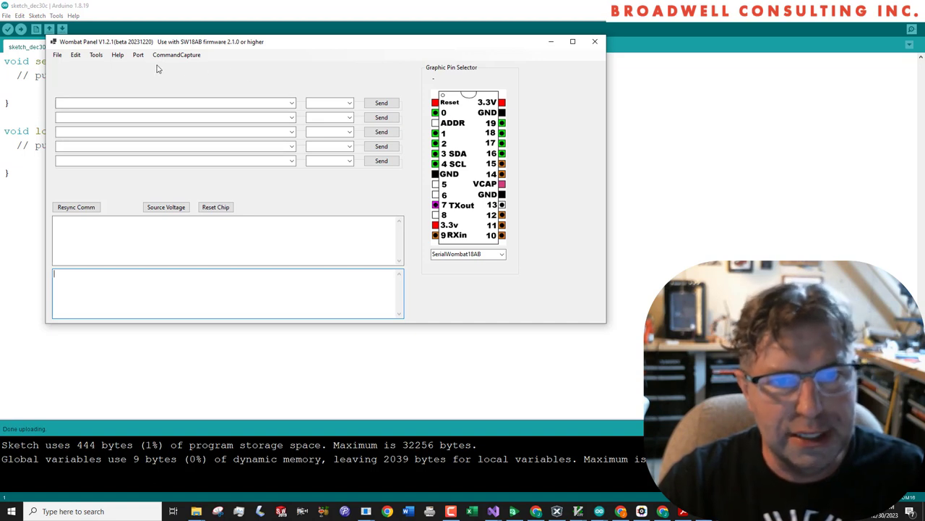
# - Connect over the Uno's serial COM port and resync to read device ID, revision and voltage
pyautogui.click(139, 54)
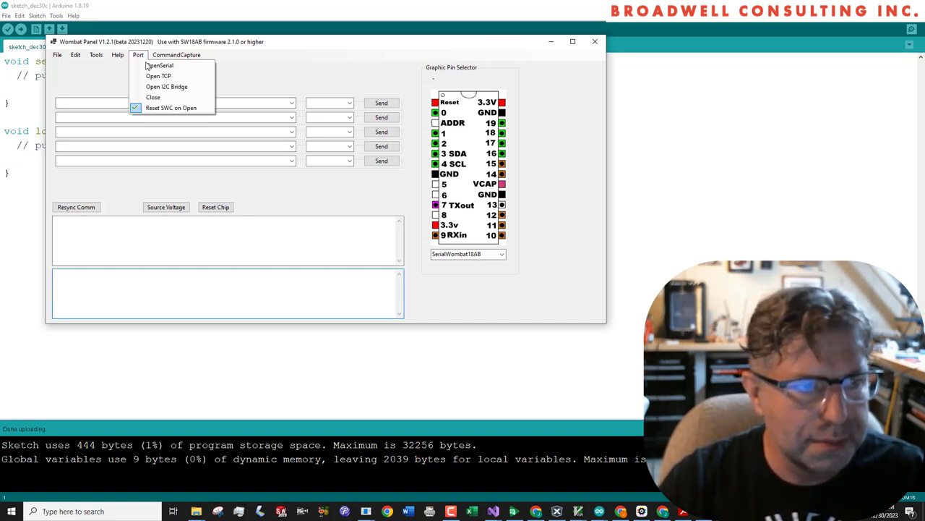
pyautogui.moveTo(159, 65)
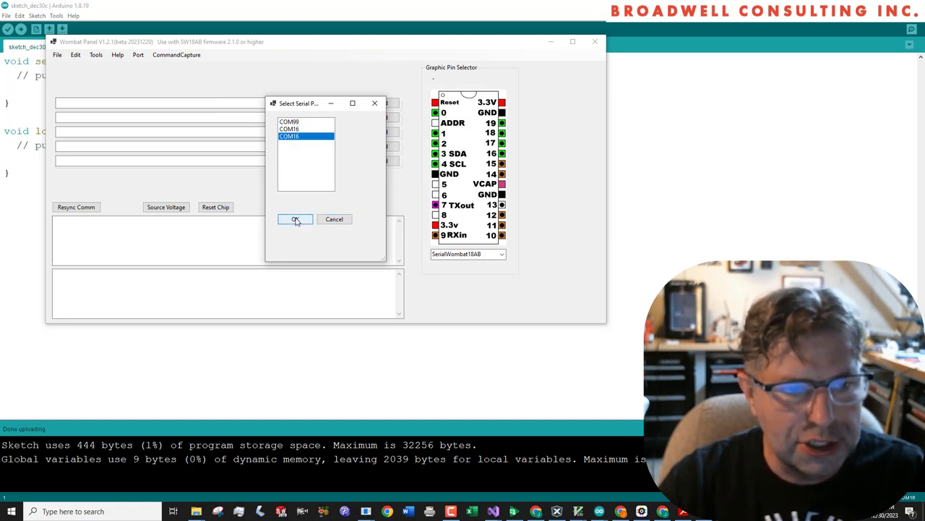
pyautogui.click(295, 220)
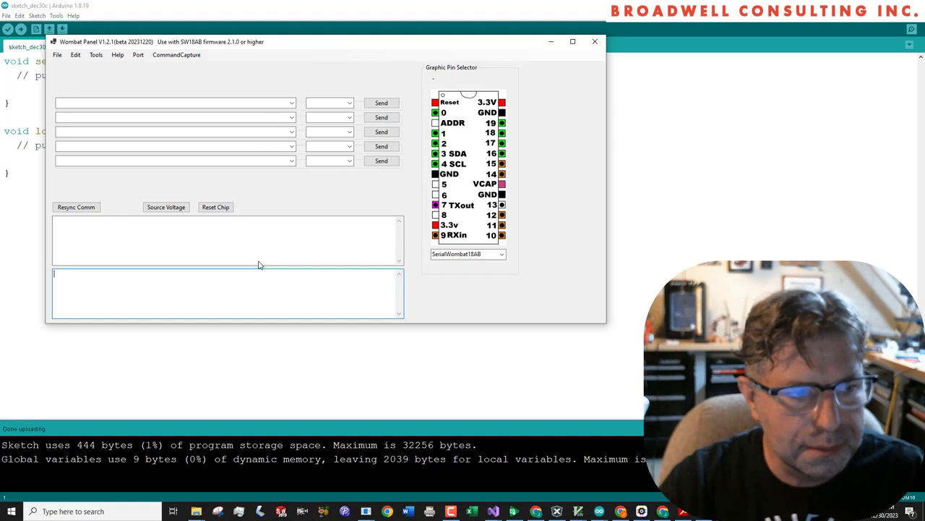
pyautogui.moveTo(249, 258)
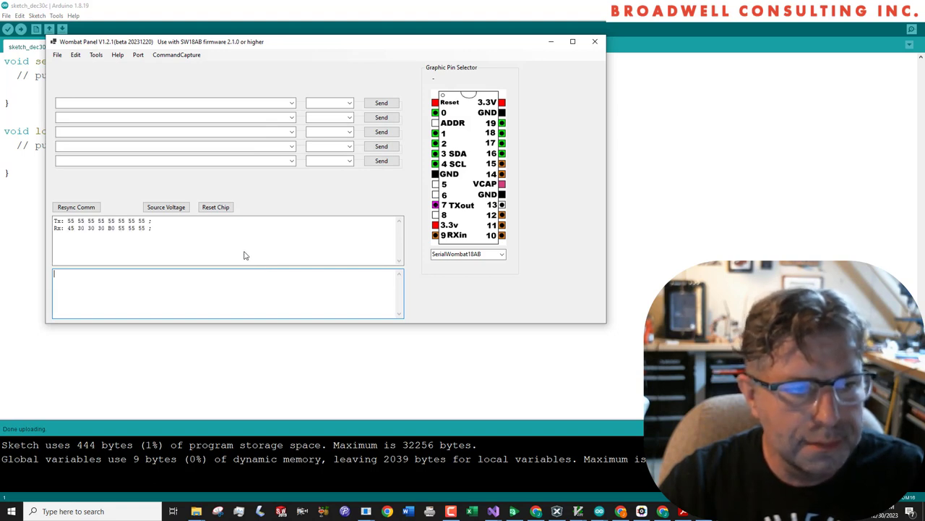
pyautogui.moveTo(114, 249)
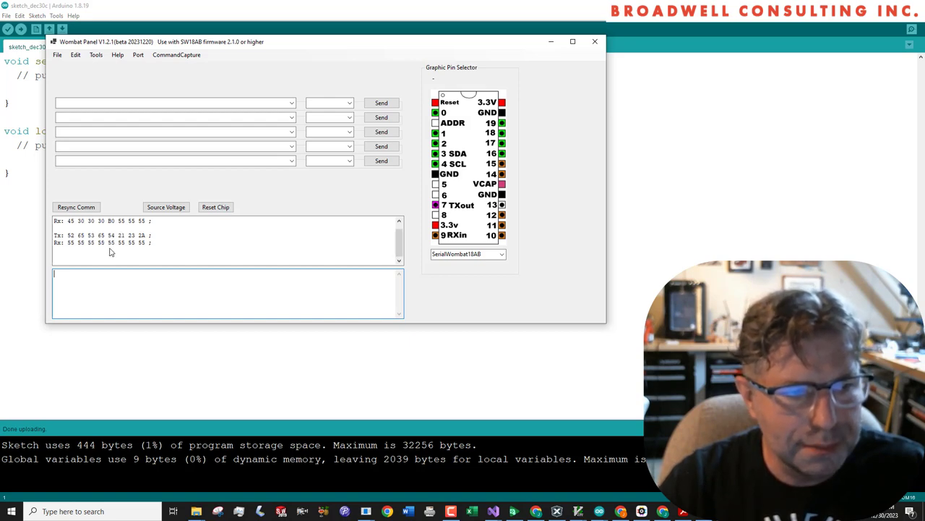
pyautogui.click(75, 207)
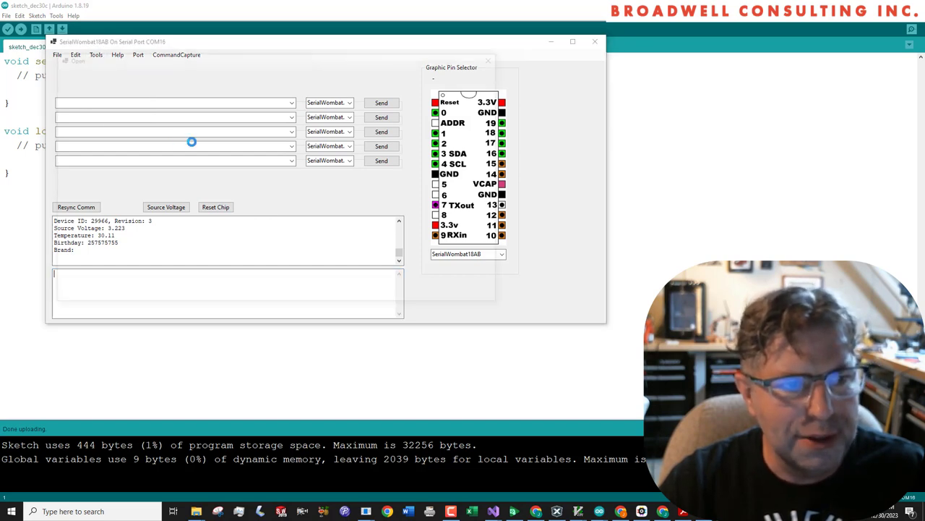
# - Load the CRCed_App.hex firmware file so the bootloader writes it and calculates the CRC
pyautogui.click(58, 54)
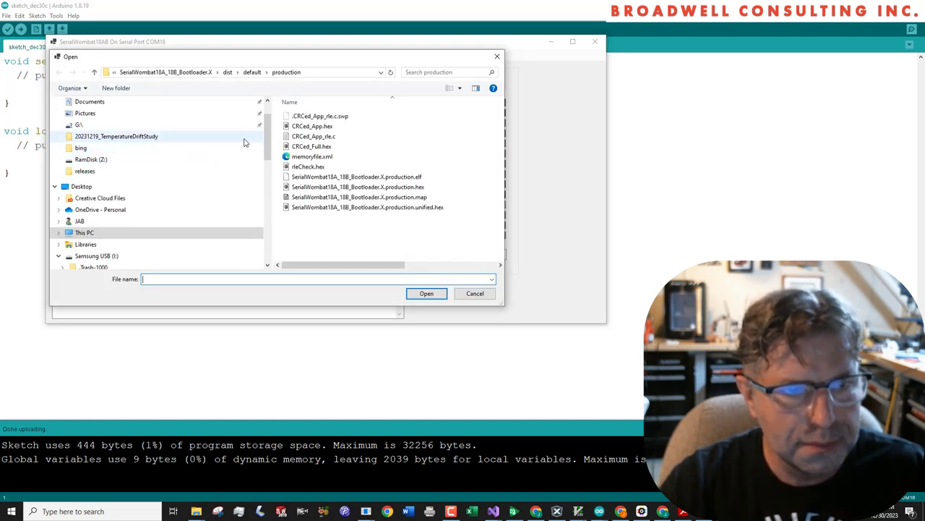
pyautogui.moveTo(313, 126)
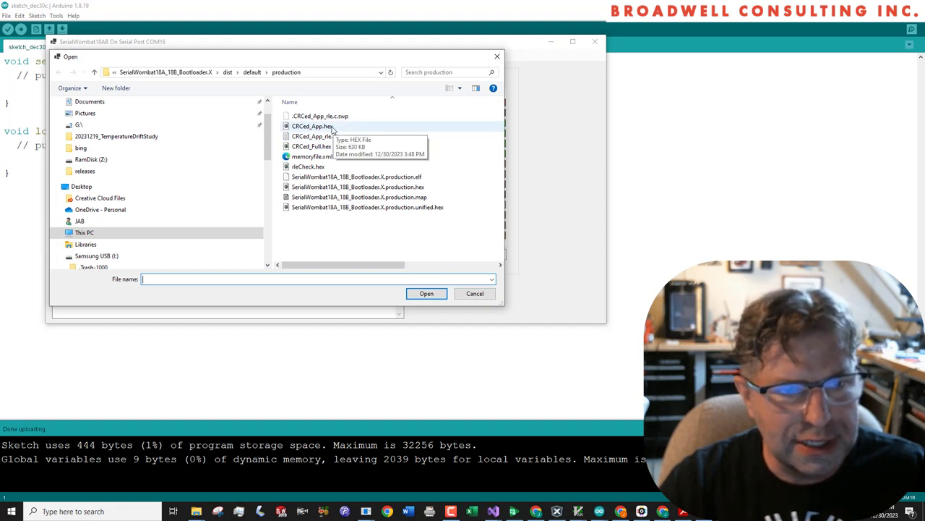
pyautogui.click(313, 126)
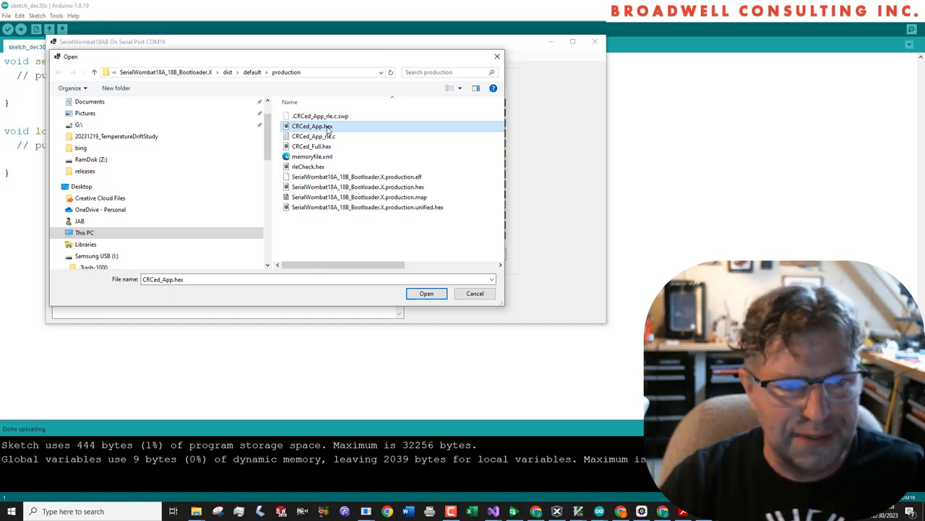
pyautogui.click(425, 292)
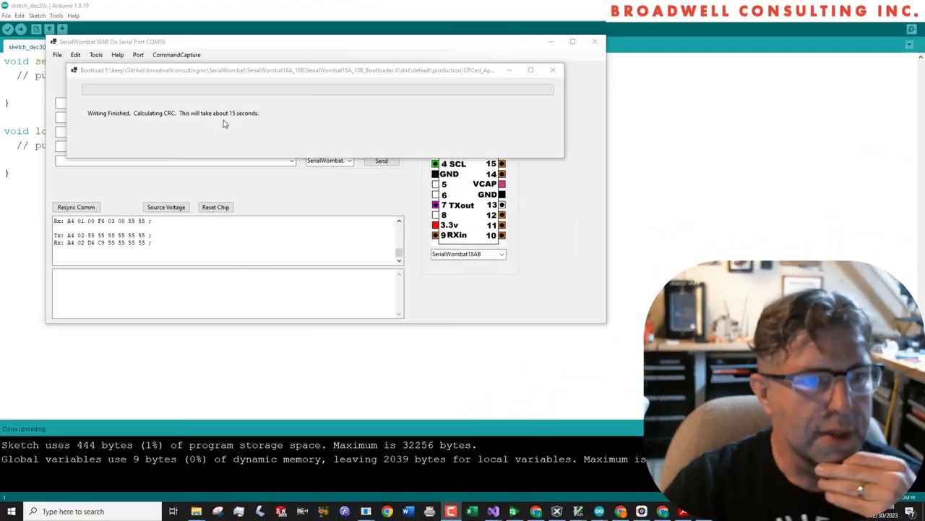
pyautogui.moveTo(133, 126)
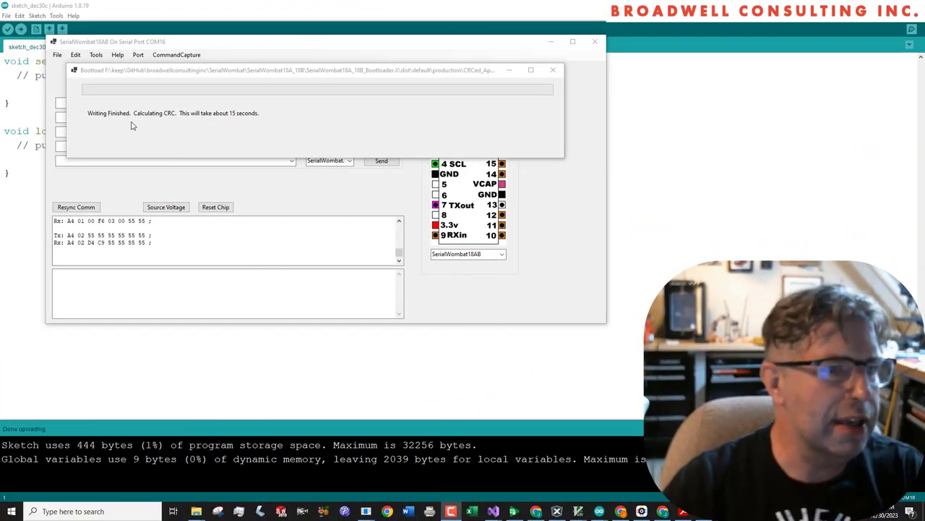
pyautogui.moveTo(173, 123)
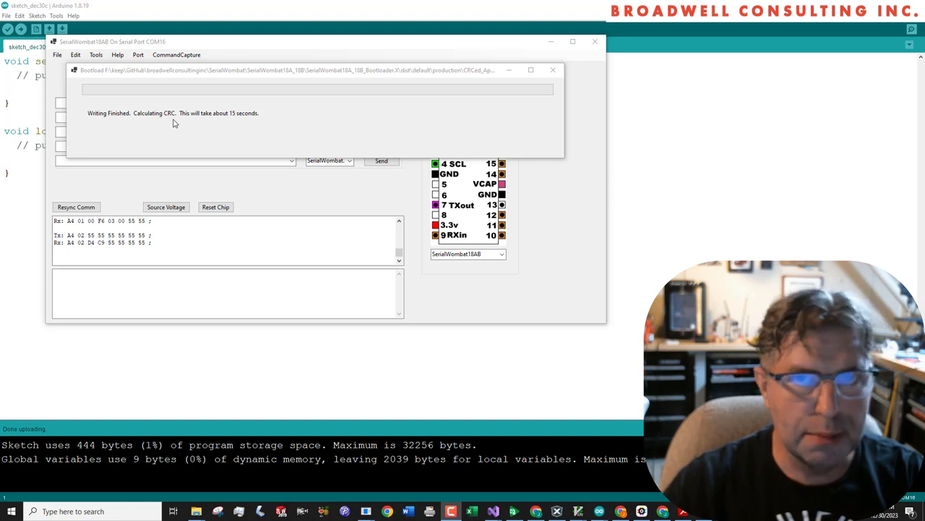
pyautogui.moveTo(167, 124)
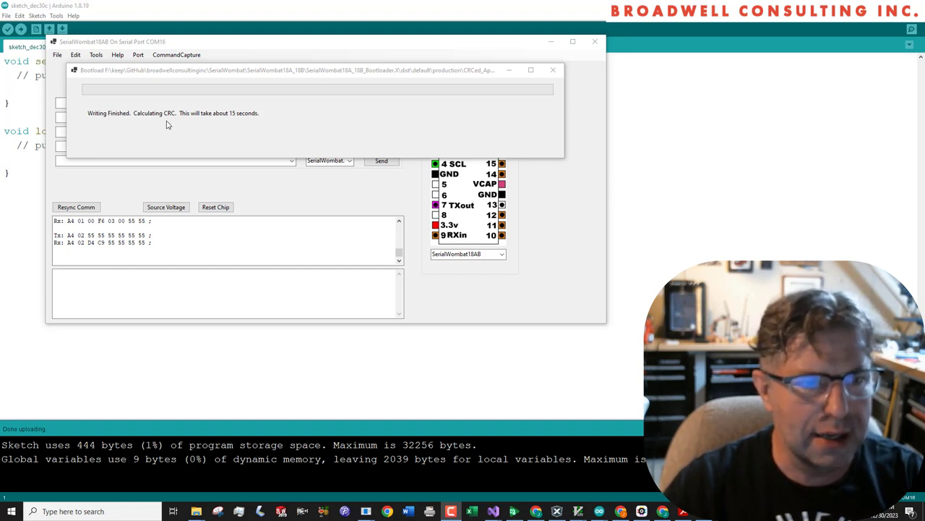
pyautogui.moveTo(183, 127)
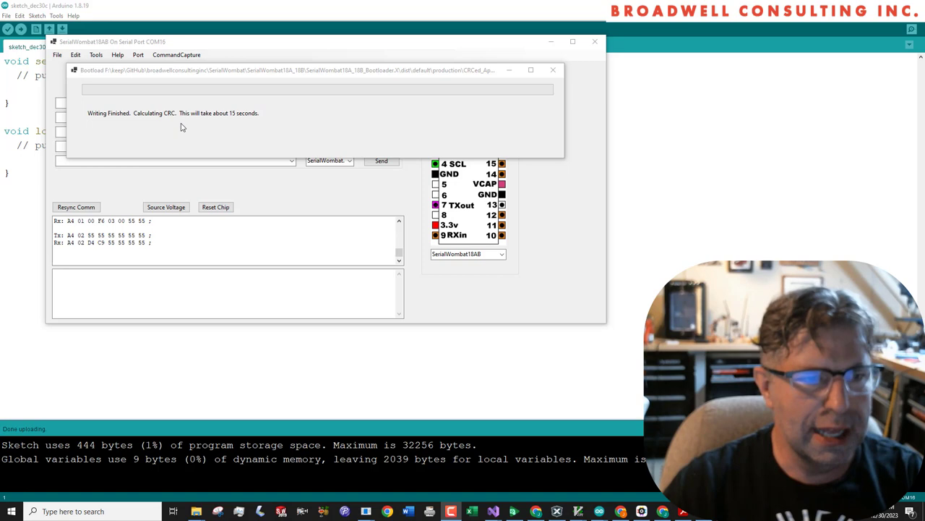
pyautogui.moveTo(330, 202)
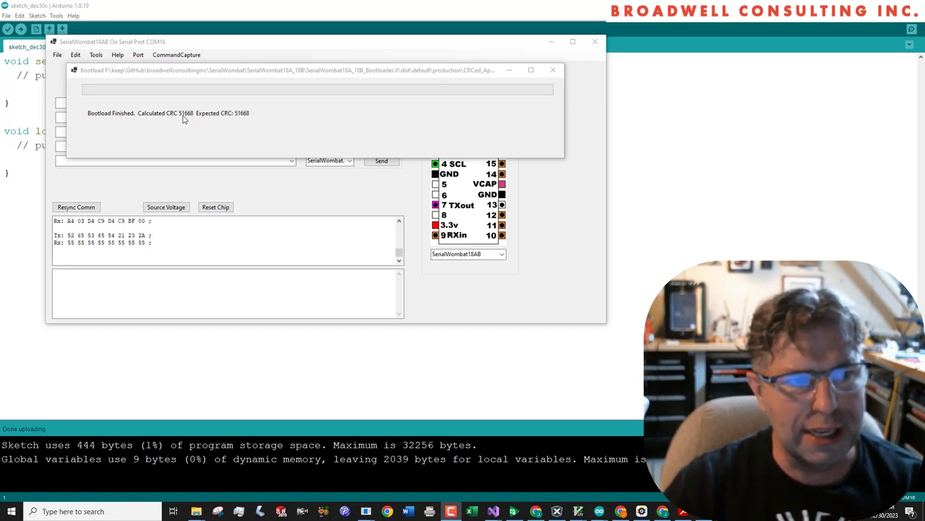
pyautogui.moveTo(234, 122)
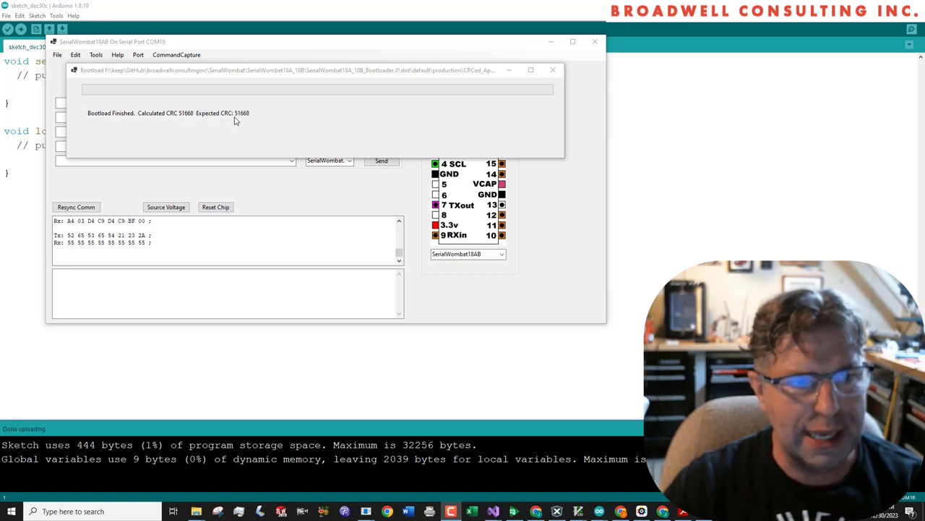
pyautogui.moveTo(237, 135)
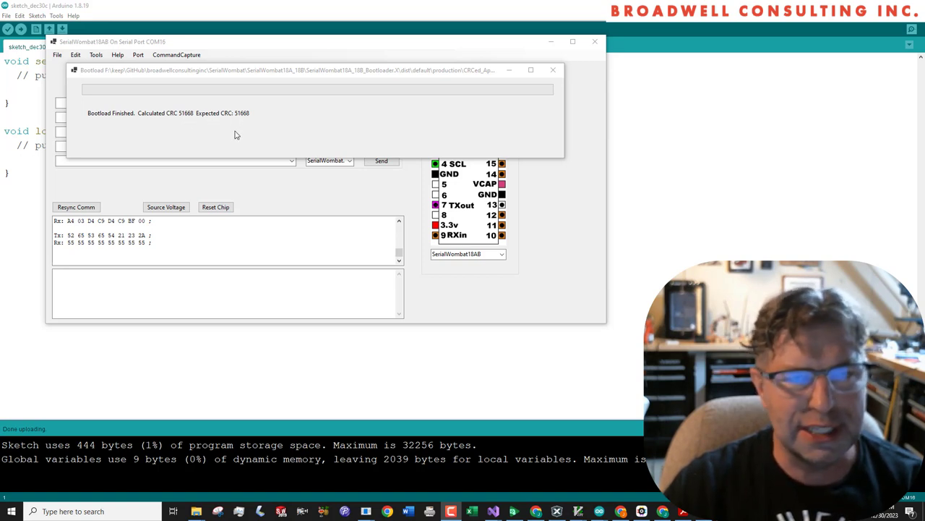
pyautogui.moveTo(272, 118)
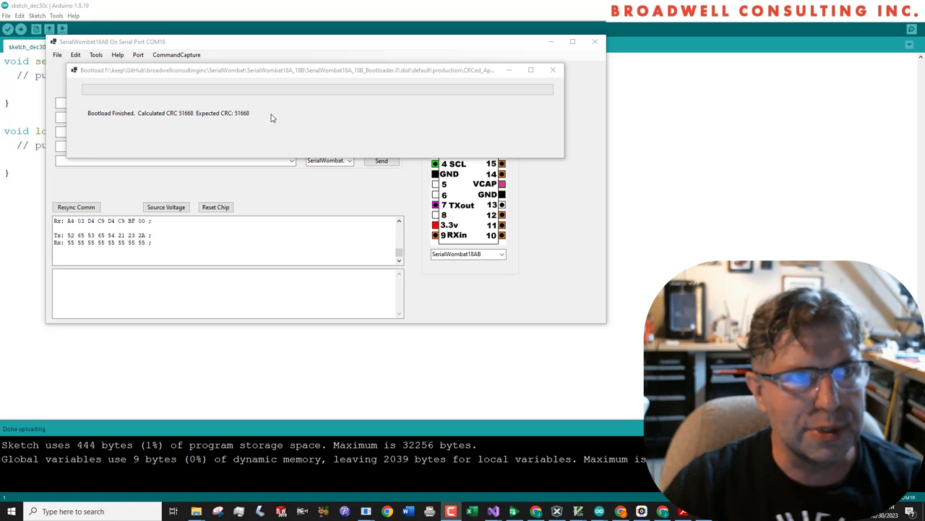
# - Dismiss the finished bootload window after the CRC matches 51668
pyautogui.click(552, 69)
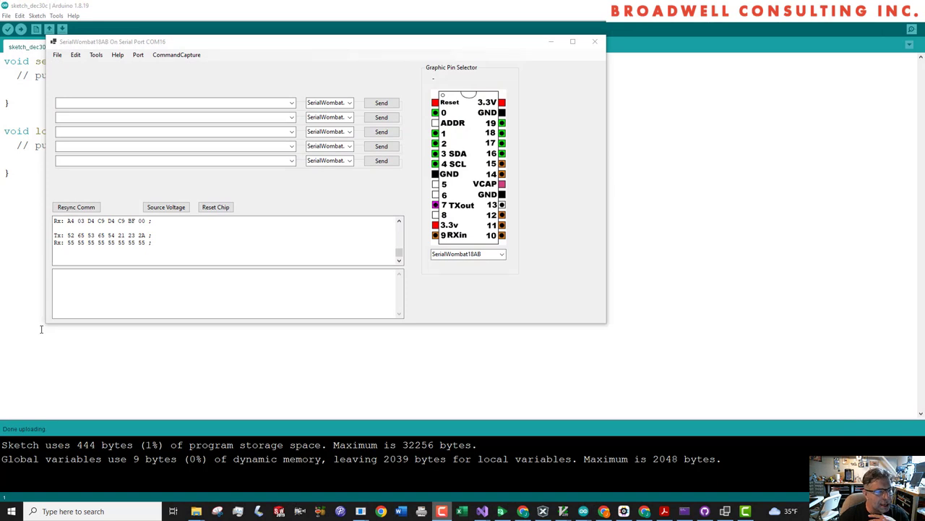
# - Reconnect on COM14 and resync to show firmware 2.1.1, unique ID, voltage and temperature
pyautogui.click(227, 293)
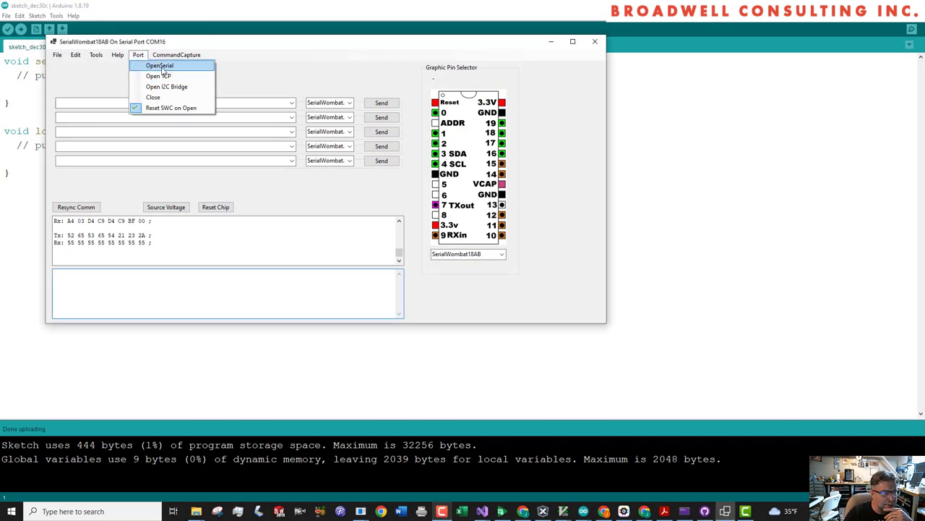
pyautogui.click(159, 65)
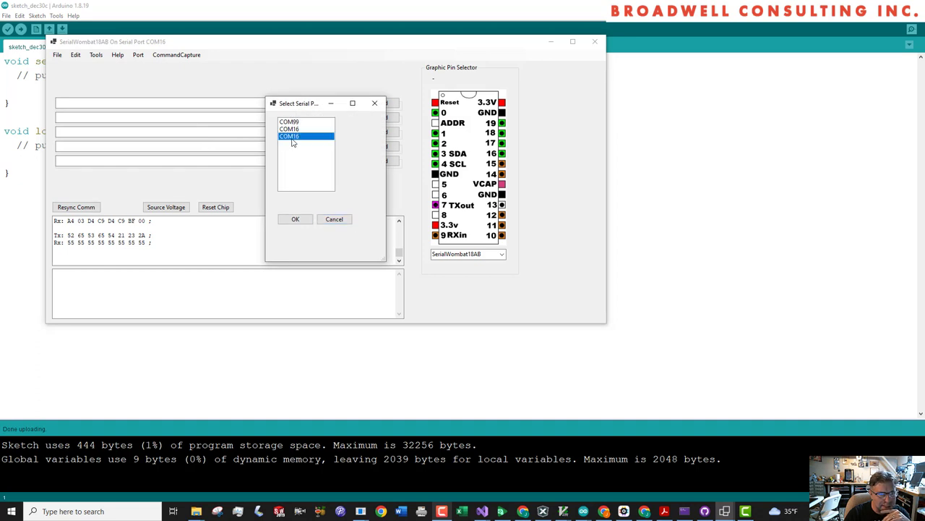
pyautogui.click(295, 218)
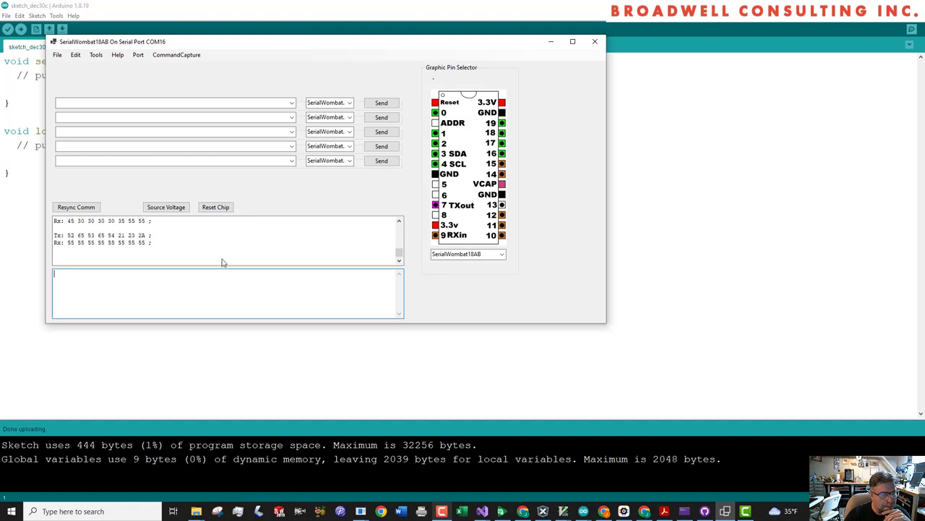
pyautogui.click(75, 206)
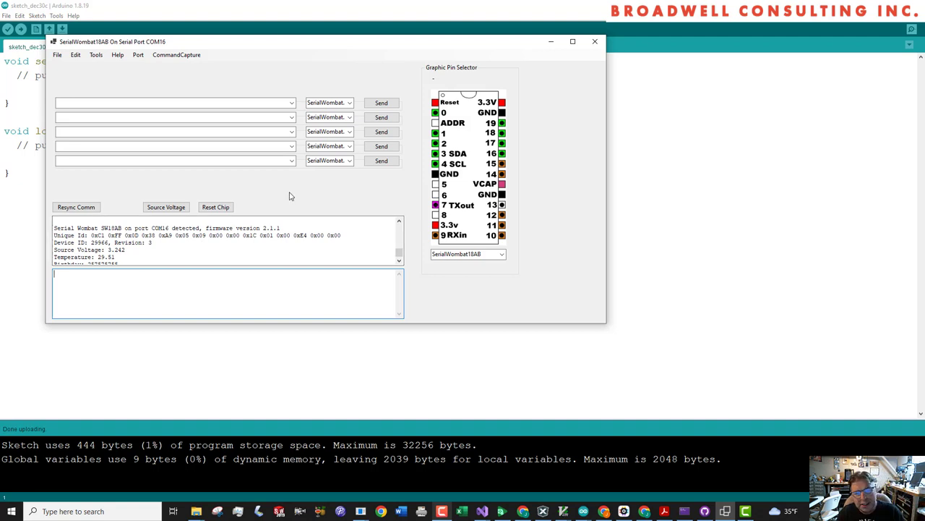
pyautogui.moveTo(499, 123)
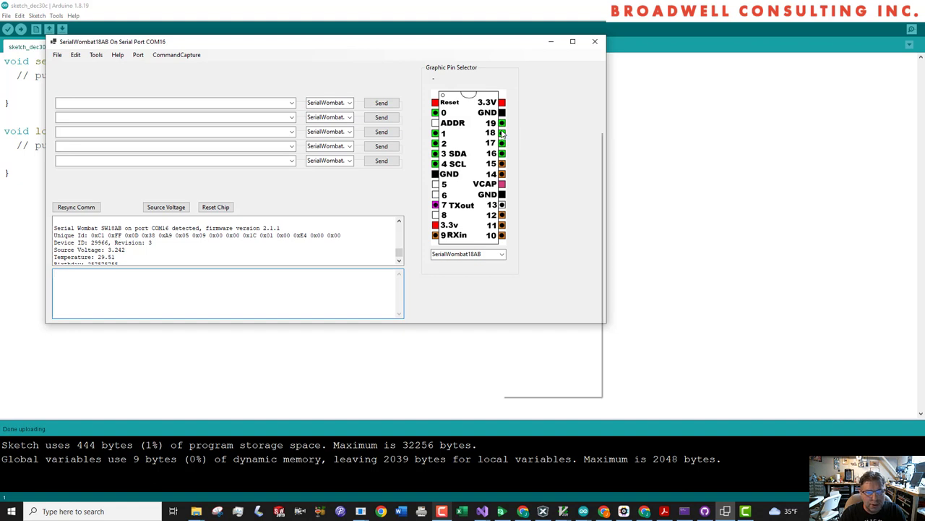
# - Sample SW_DATA_SOURCE_SYSTEM_UTILIZATION in the data sampling window, reading 74
pyautogui.click(502, 133)
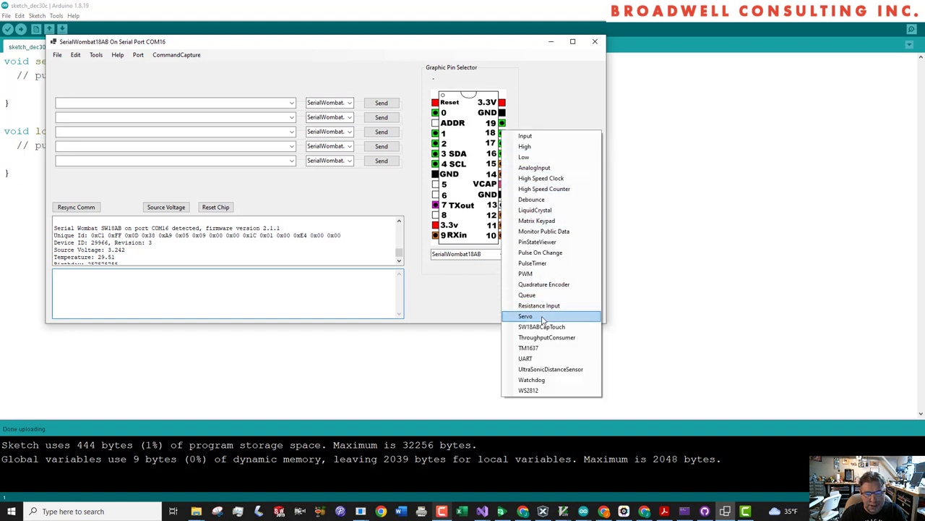
pyautogui.click(526, 315)
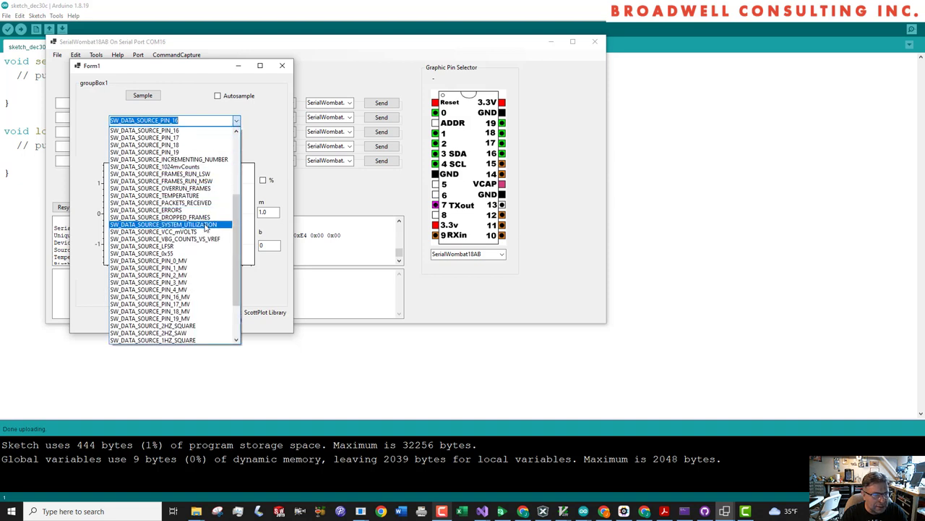
pyautogui.click(168, 224)
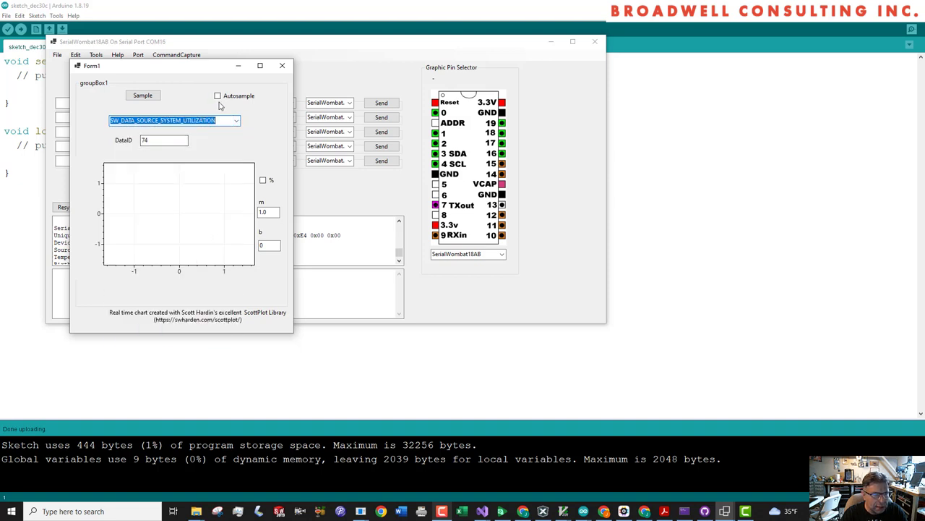
pyautogui.click(142, 95)
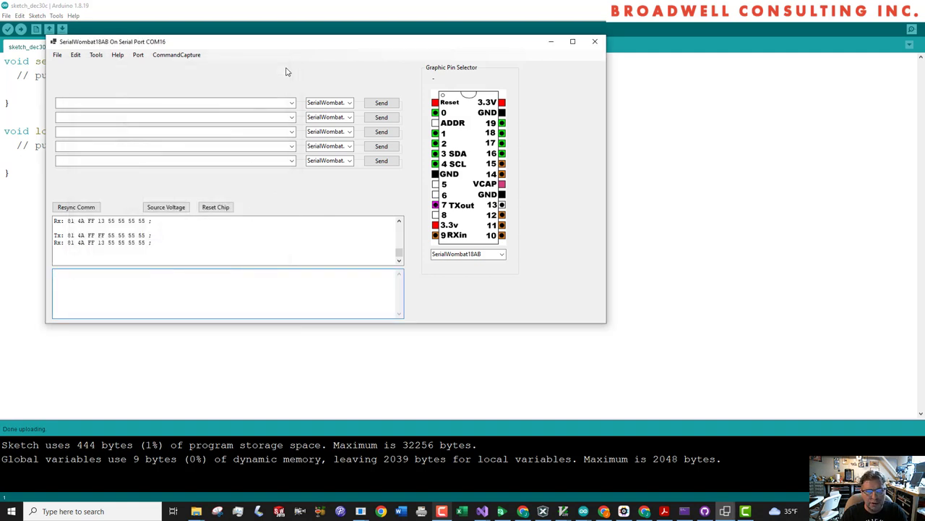
pyautogui.click(217, 292)
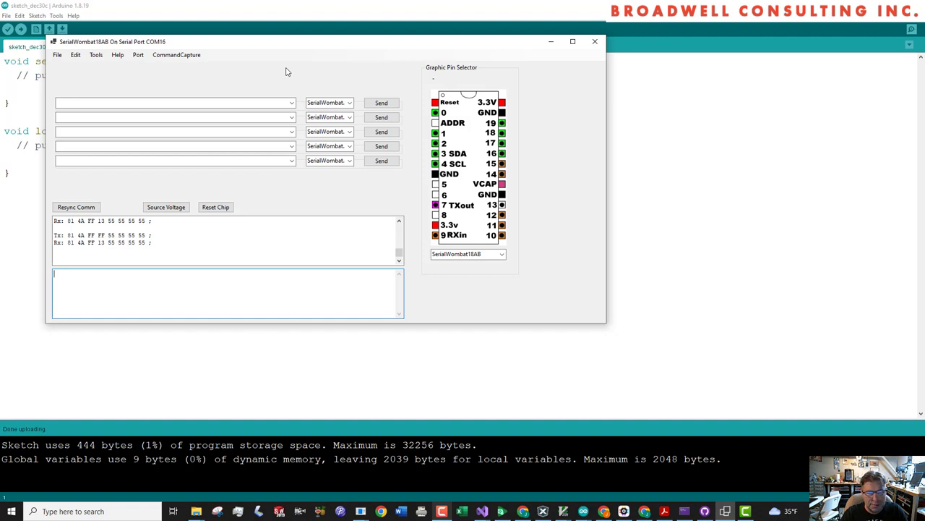
pyautogui.moveTo(266, 69)
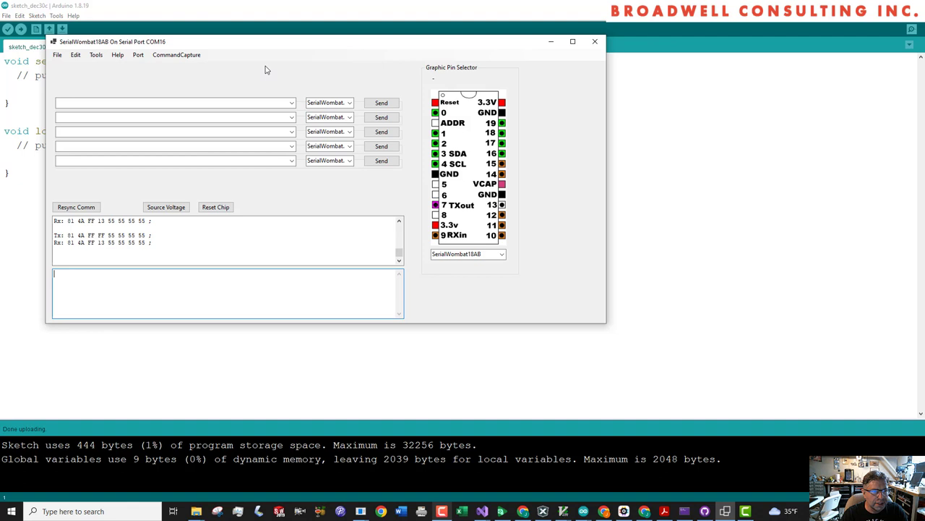
pyautogui.moveTo(267, 83)
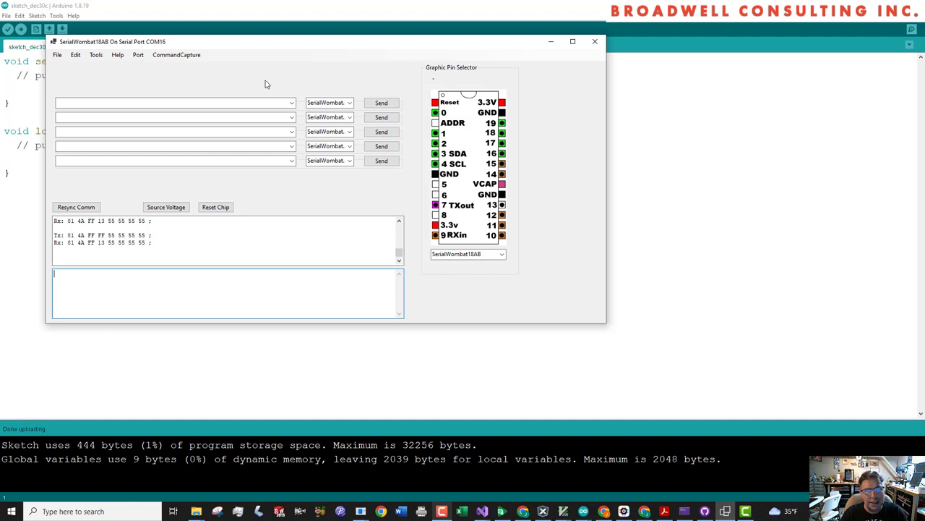
pyautogui.moveTo(266, 75)
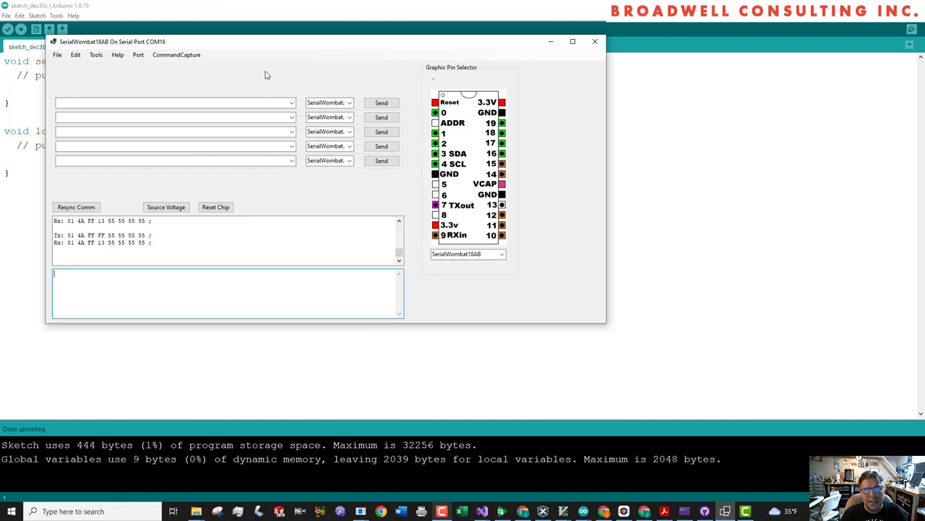
pyautogui.moveTo(263, 71)
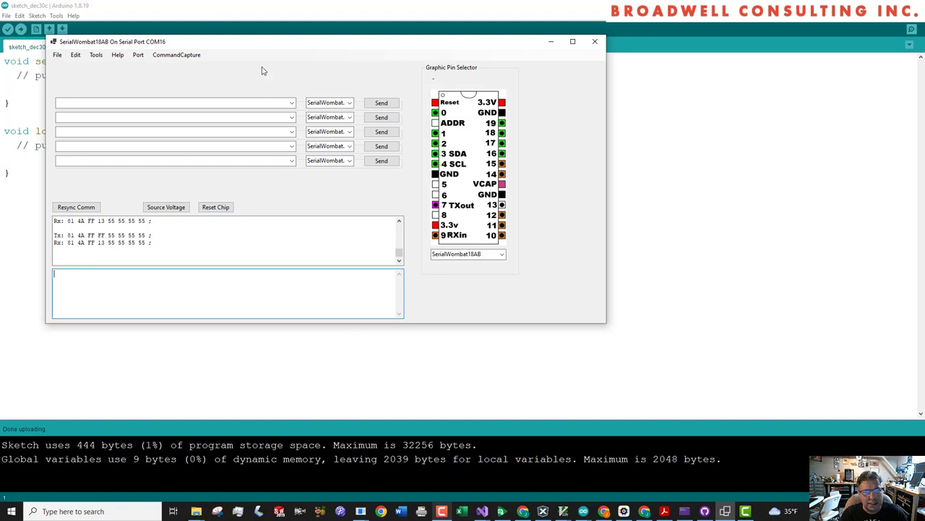
pyautogui.moveTo(263, 89)
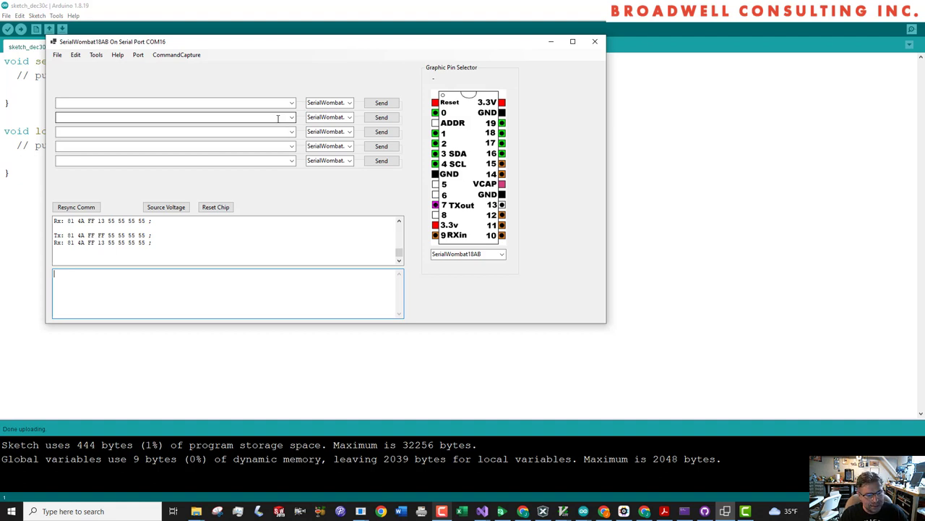
pyautogui.moveTo(350, 91)
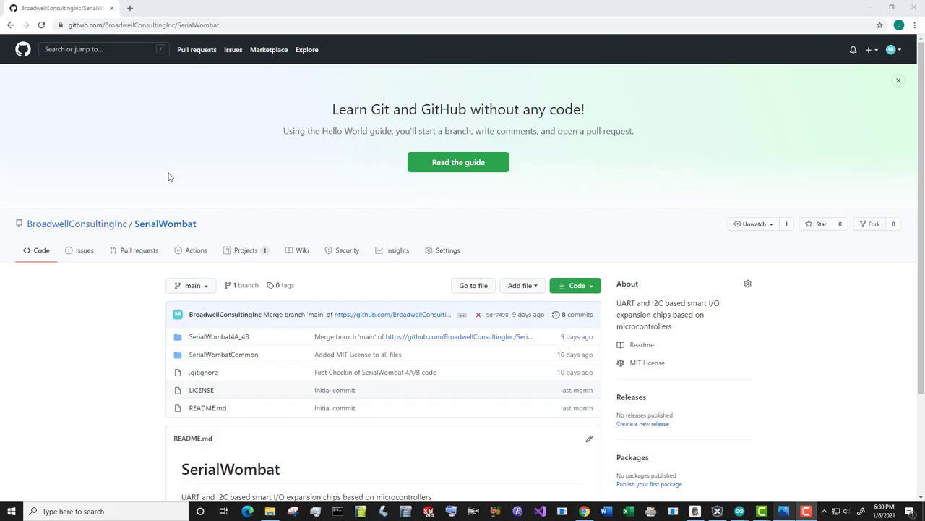
pyautogui.moveTo(166, 183)
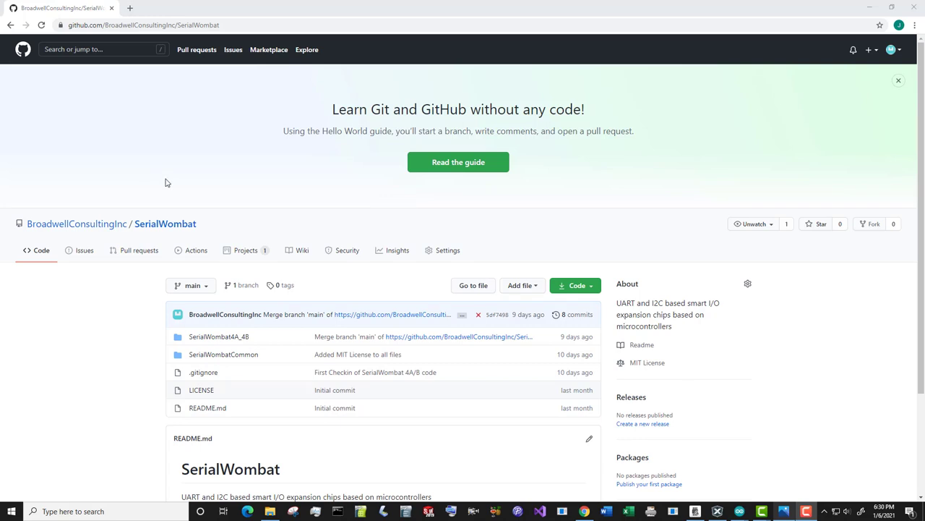
pyautogui.moveTo(153, 191)
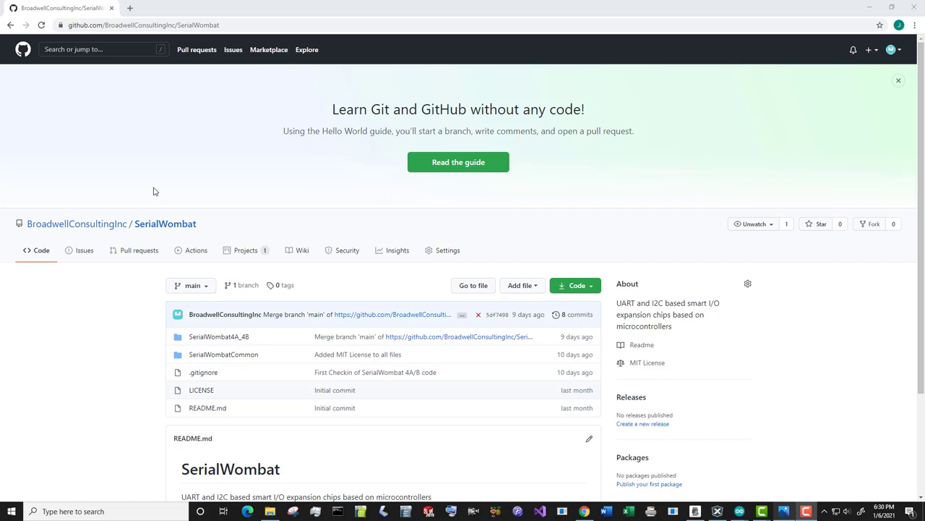
pyautogui.moveTo(133, 179)
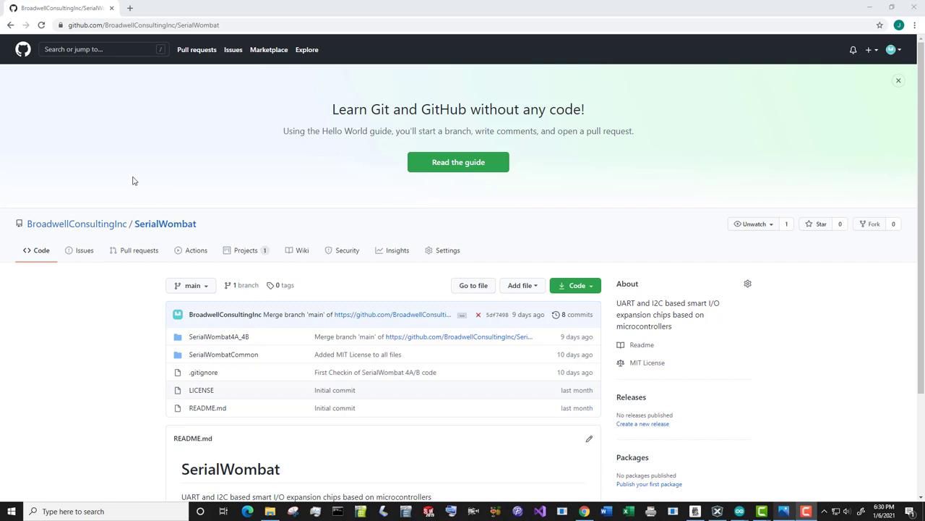